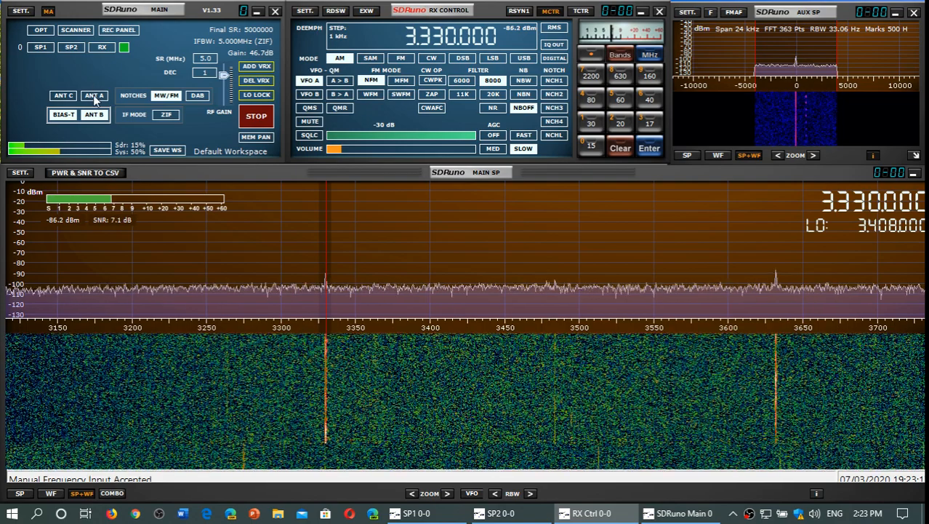
{"action": "mouse_move", "coordinate": [93, 96]}
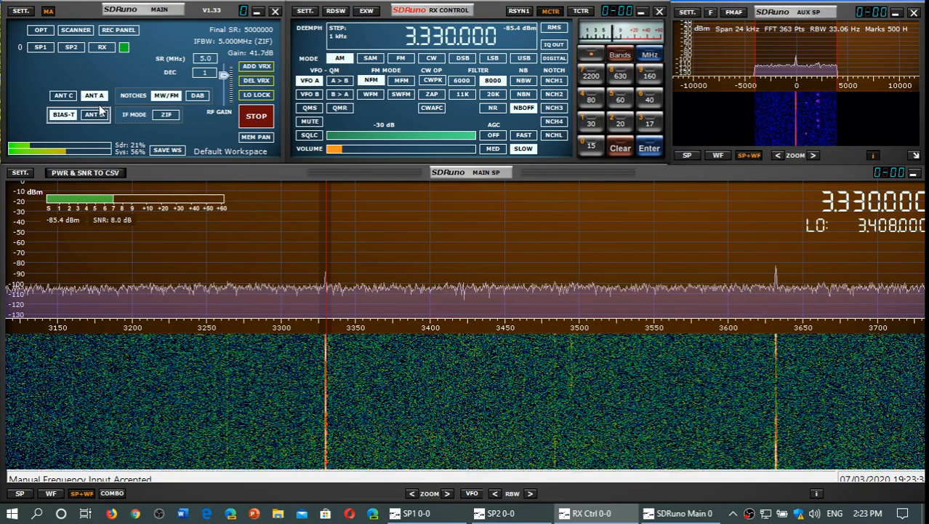
{"action": "mouse_move", "coordinate": [93, 113]}
{"action": "type", "text": "1"}
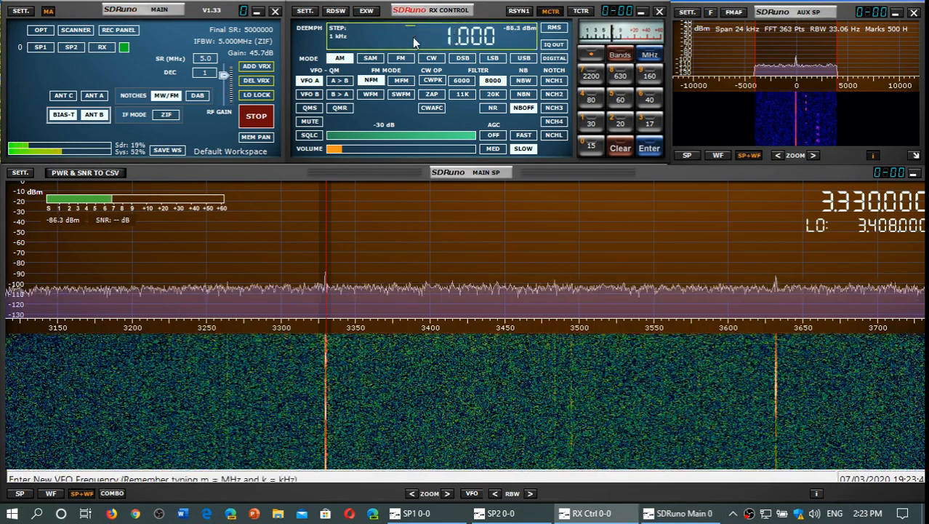
Tune the VFO to 6,070 kHz to check reception there.
{"action": "type", "text": "6070"}
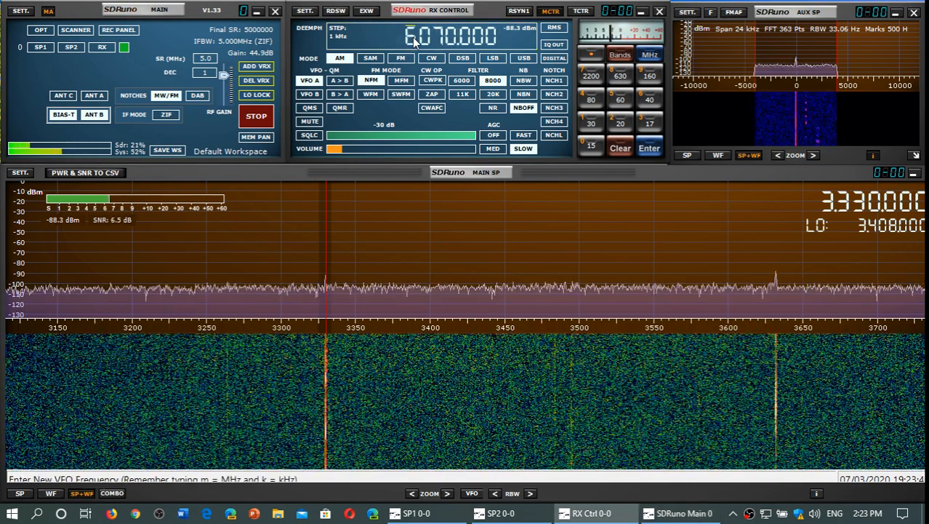
{"action": "key", "text": "Return"}
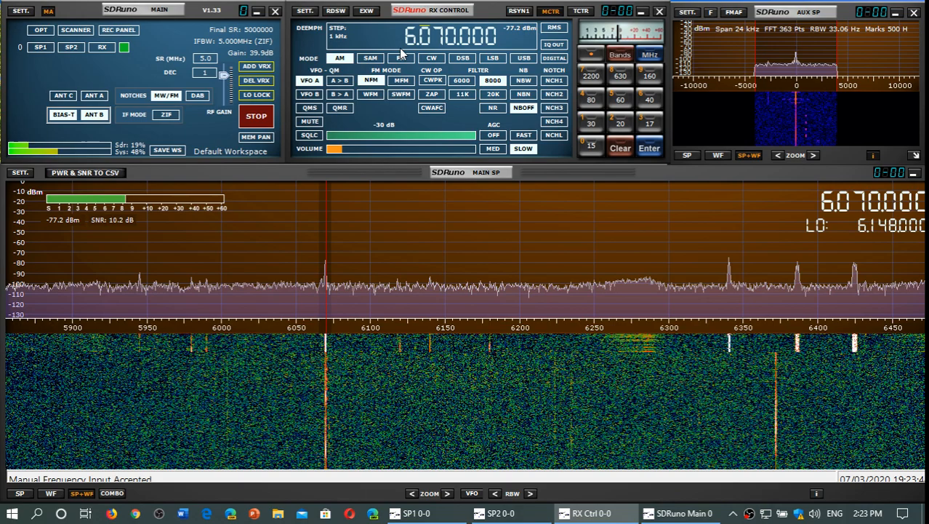
{"action": "mouse_move", "coordinate": [356, 154]}
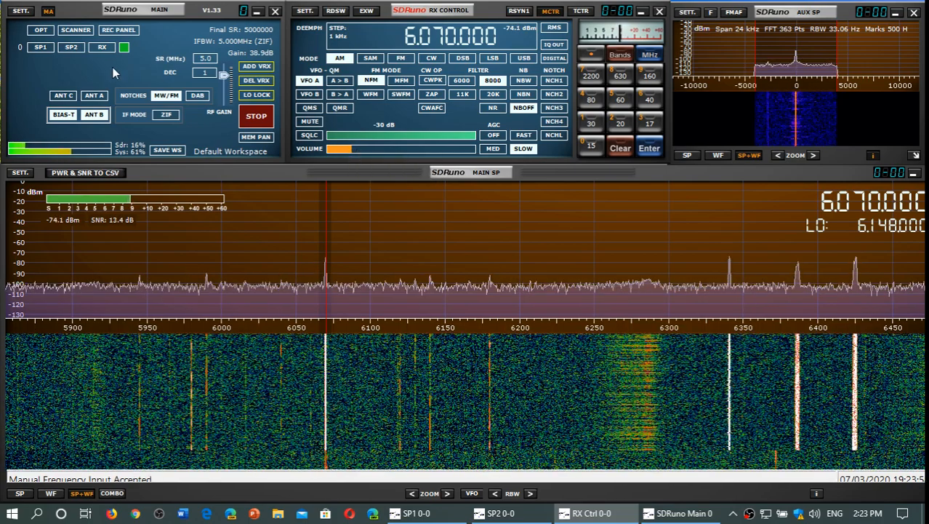
{"action": "mouse_move", "coordinate": [93, 96]}
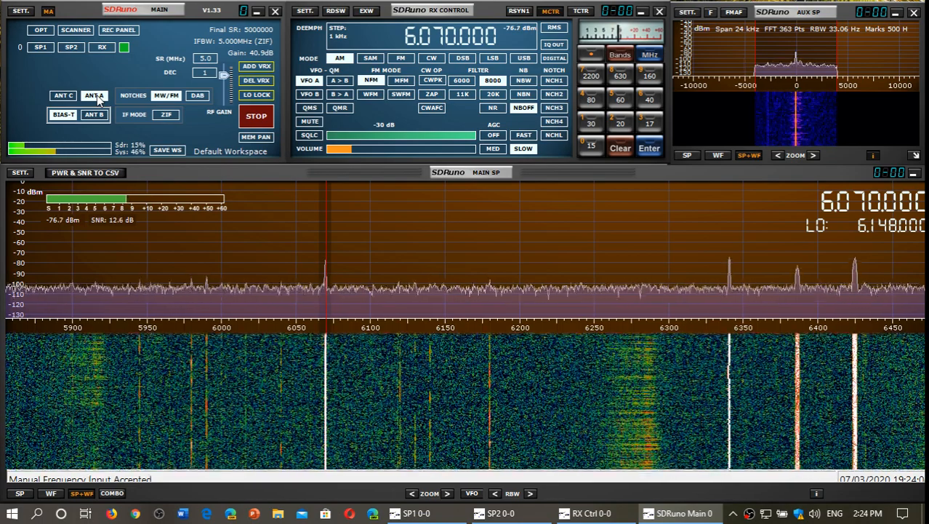
{"action": "mouse_move", "coordinate": [95, 113]}
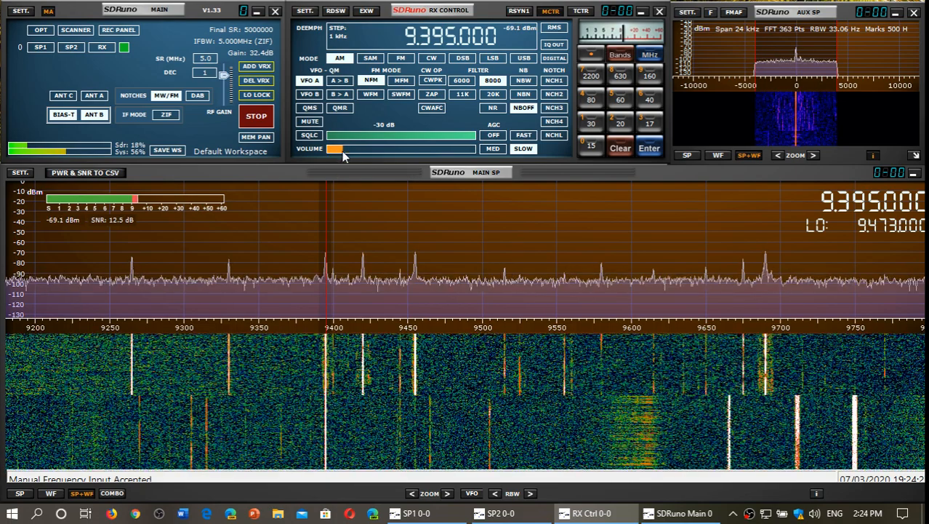
Adjust the listening volume while sitting on 9,395 kHz.
{"action": "left_click", "coordinate": [341, 148]}
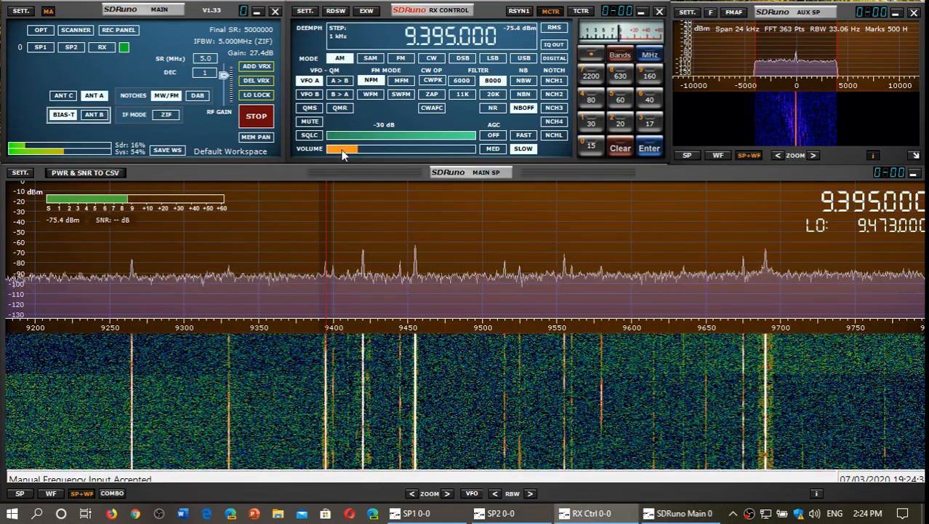
{"action": "mouse_move", "coordinate": [349, 148]}
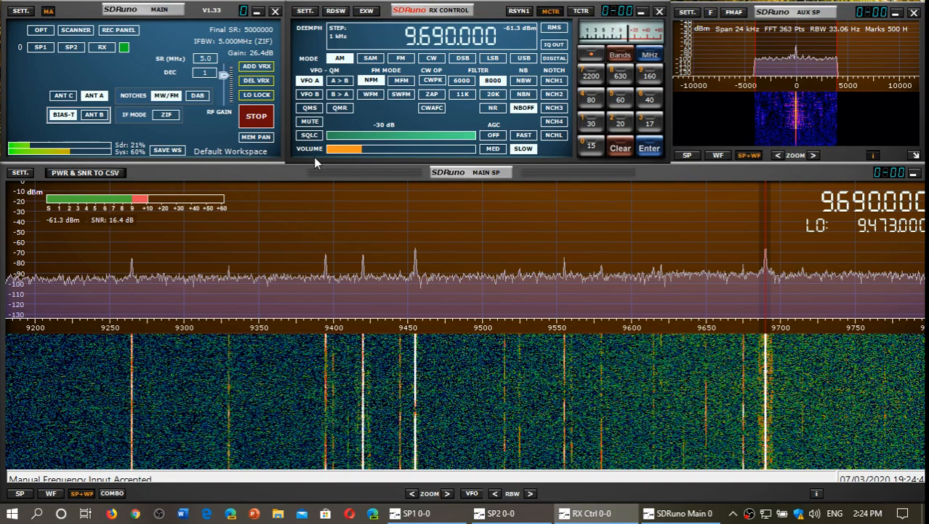
{"action": "mouse_move", "coordinate": [105, 71]}
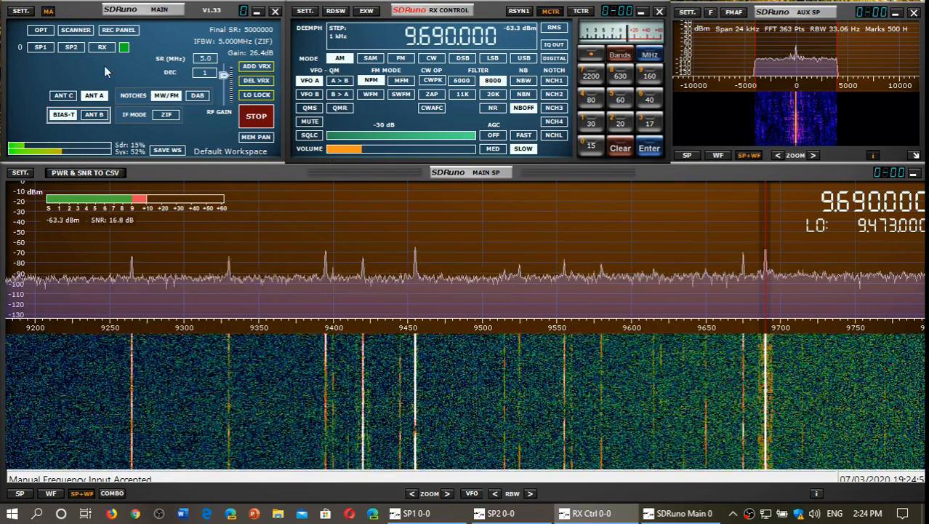
{"action": "mouse_move", "coordinate": [93, 113]}
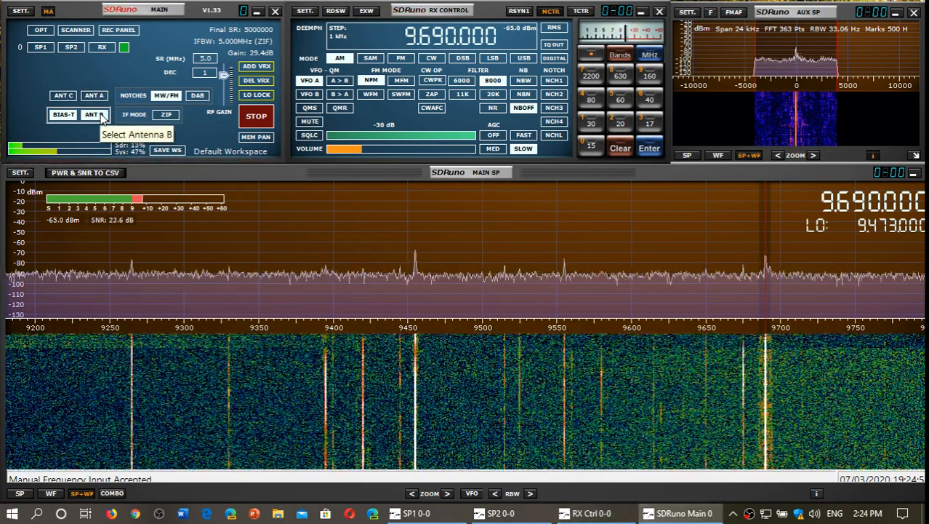
Switch reception at 9,690 kHz over to antenna B.
{"action": "left_click", "coordinate": [93, 114]}
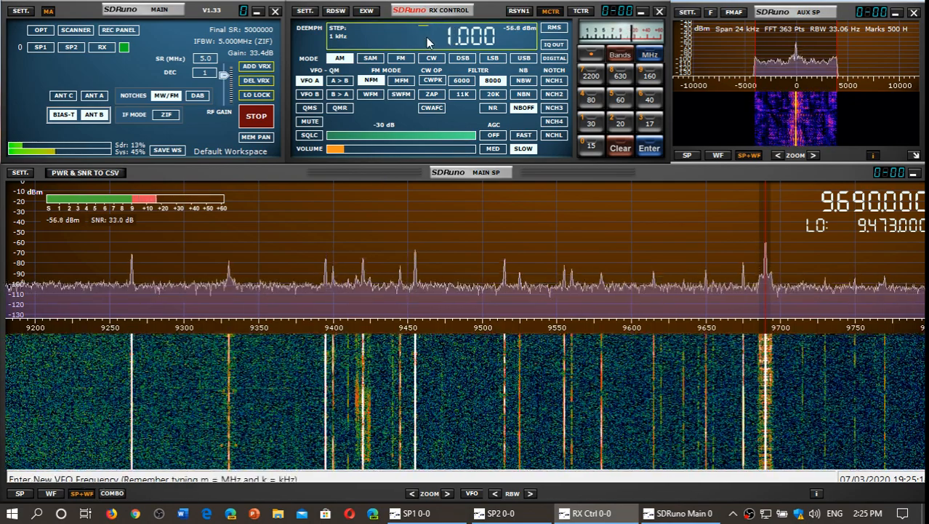
Enter 11,760,000 Hz on the keypad to move into the 11 MHz band.
{"action": "type", "text": "11760000"}
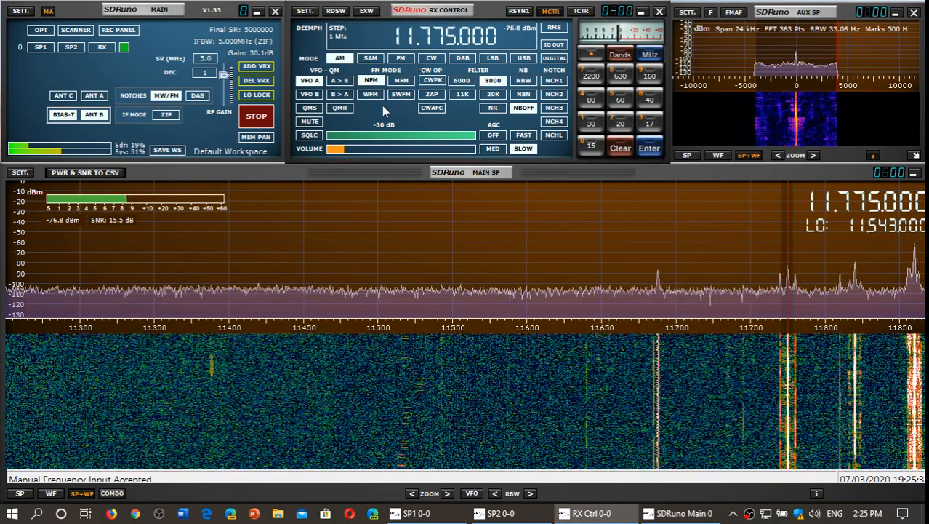
{"action": "mouse_move", "coordinate": [365, 153]}
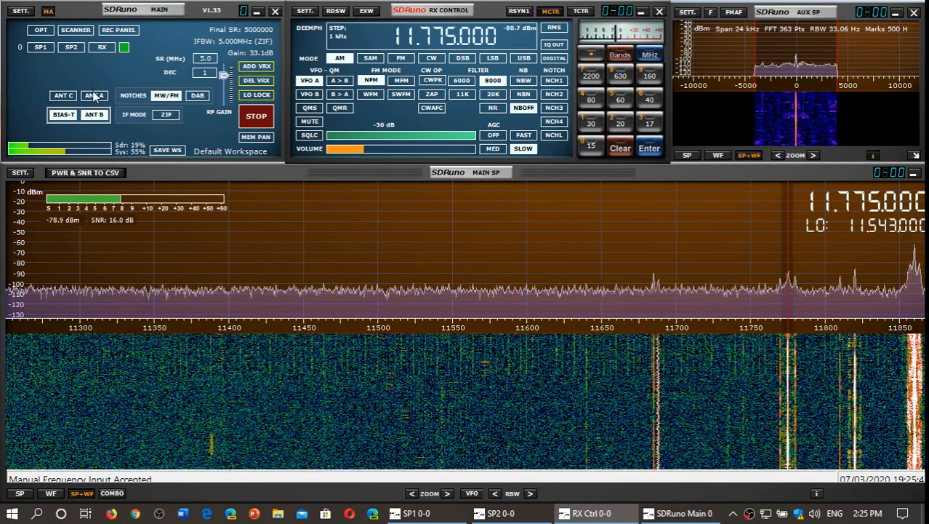
{"action": "mouse_move", "coordinate": [93, 96]}
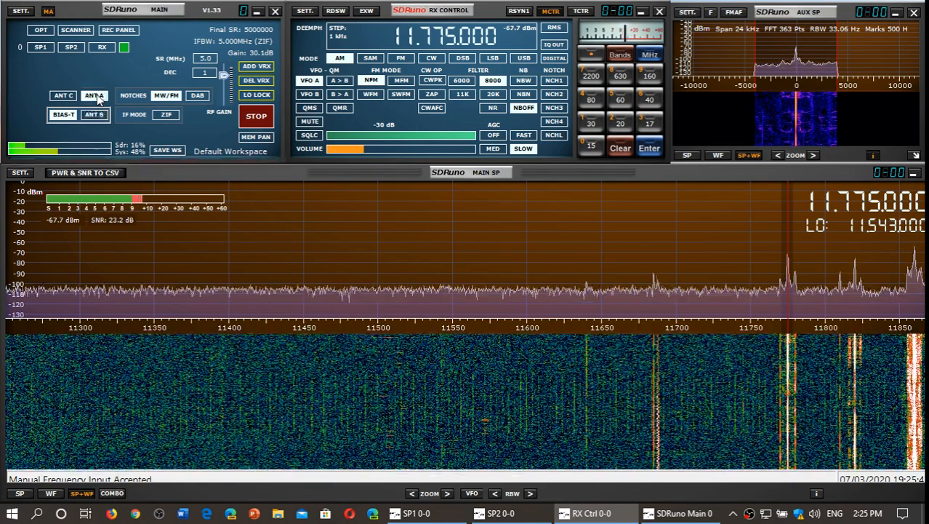
{"action": "mouse_move", "coordinate": [93, 96]}
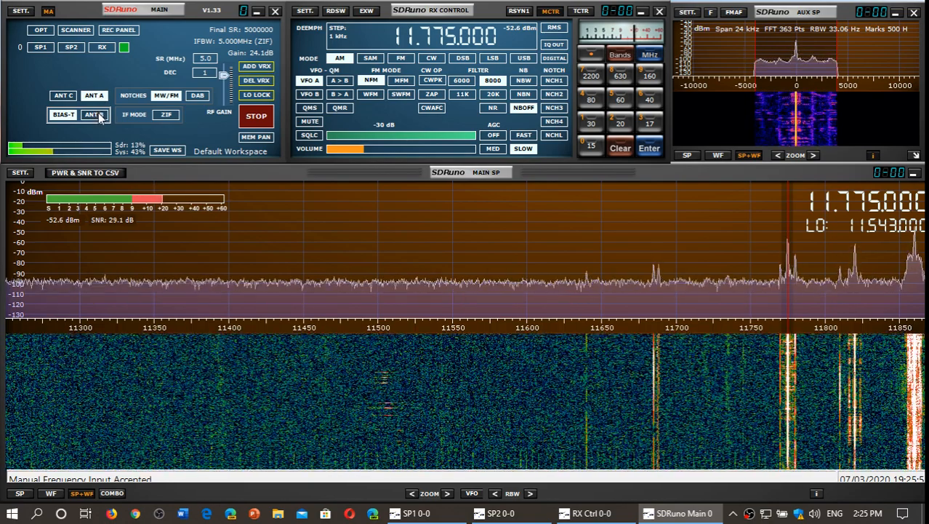
{"action": "mouse_move", "coordinate": [93, 115]}
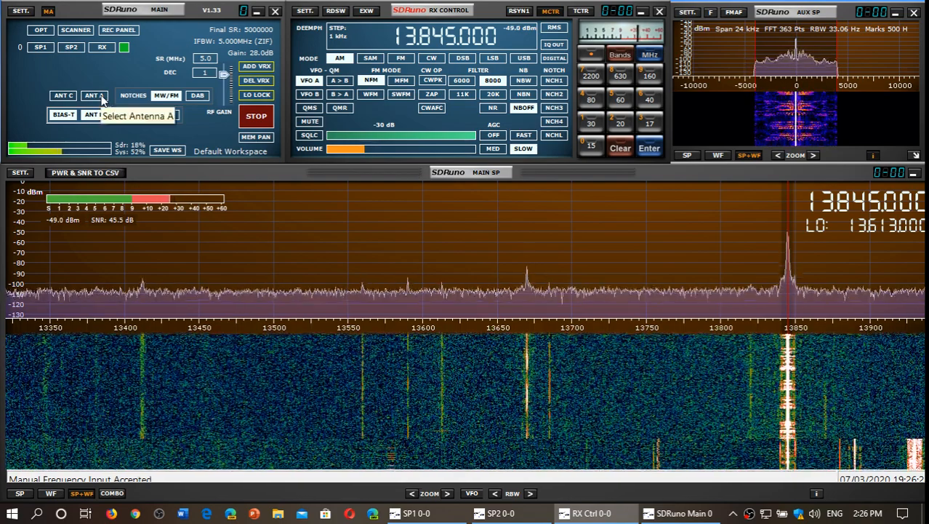
Switch reception at 13,845 kHz to antenna A to compare signal strength.
{"action": "left_click", "coordinate": [93, 96]}
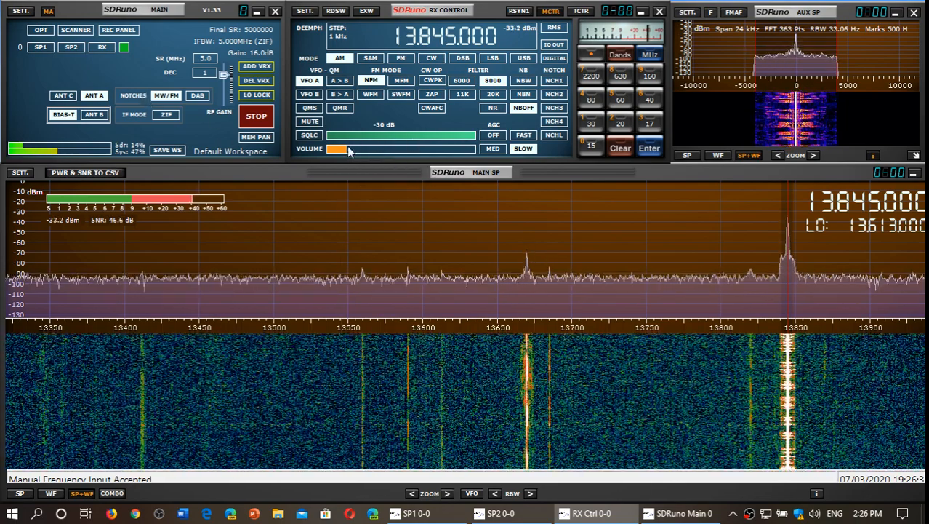
{"action": "mouse_move", "coordinate": [356, 180]}
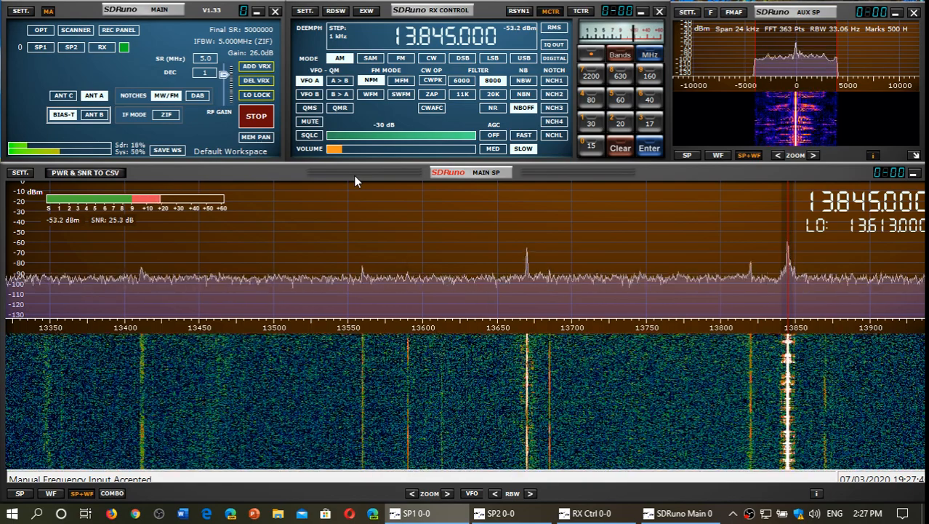
{"action": "mouse_move", "coordinate": [120, 122]}
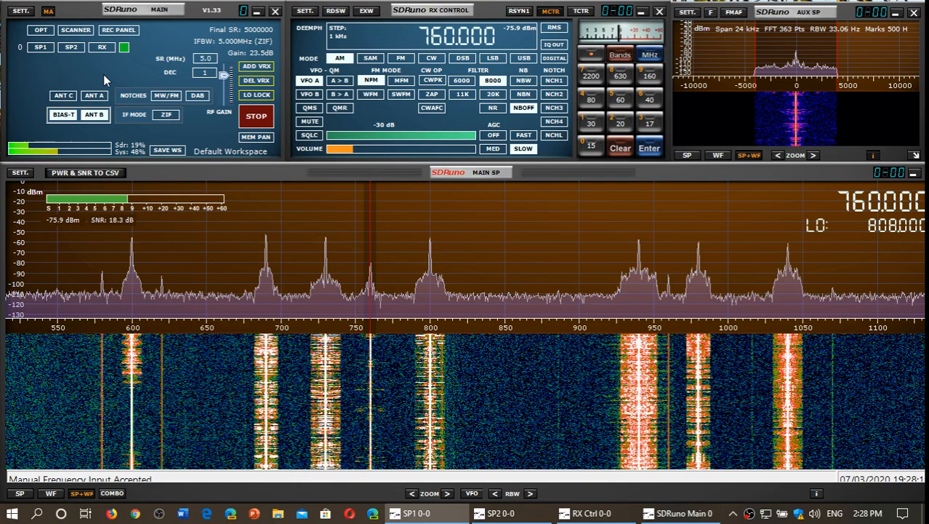
{"action": "mouse_move", "coordinate": [93, 96]}
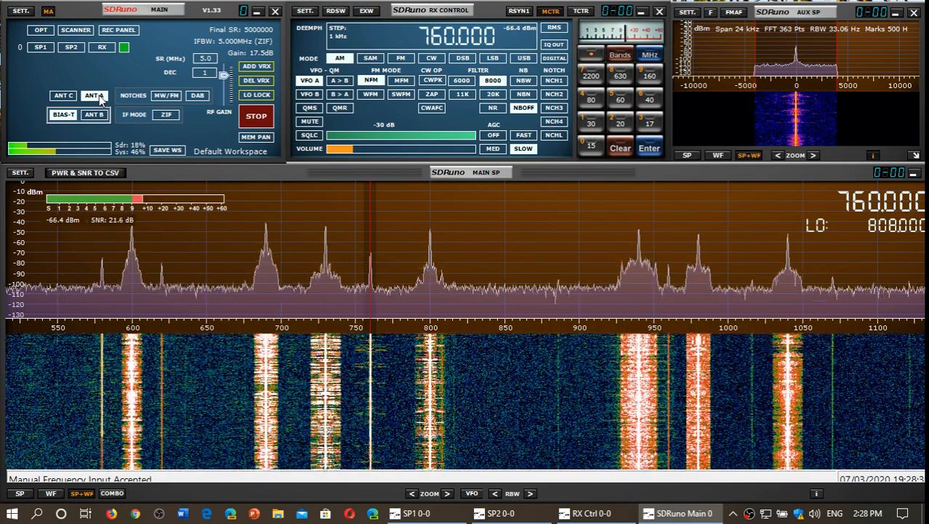
Alternate between antenna A and B on the 760 kHz medium wave station.
{"action": "left_click", "coordinate": [93, 96]}
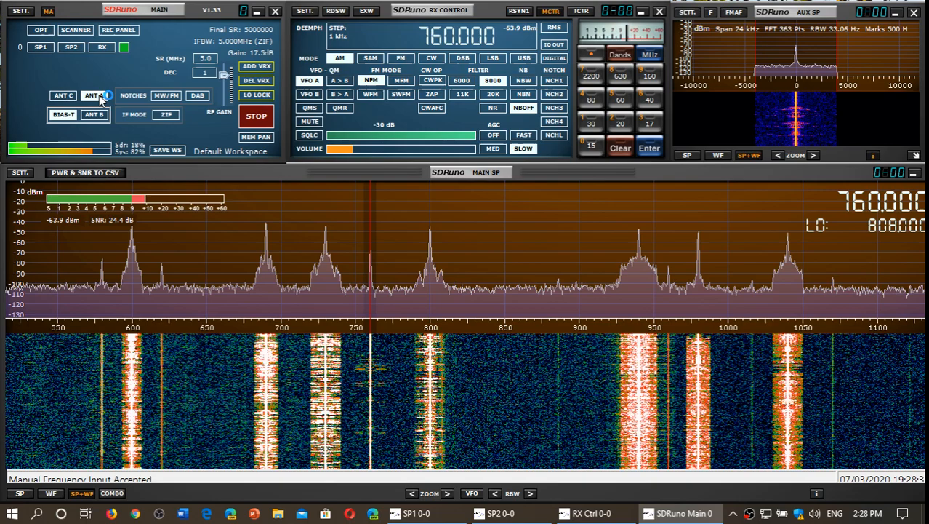
{"action": "left_click", "coordinate": [94, 96]}
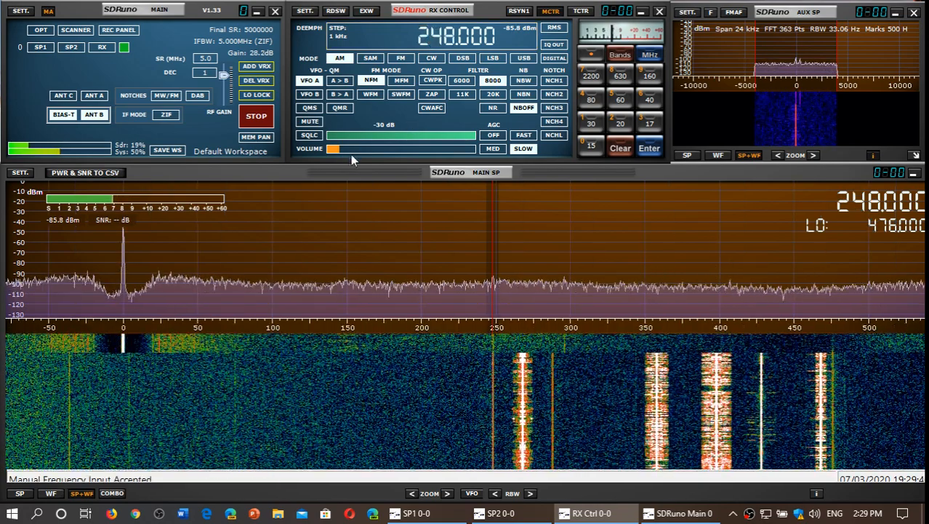
{"action": "mouse_move", "coordinate": [352, 149]}
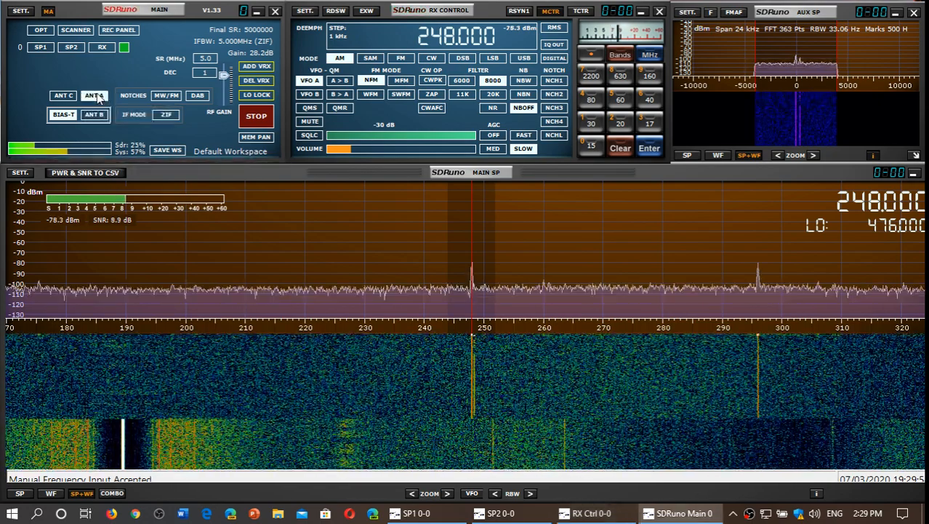
Switch reception of the 248 kHz longwave beacon to antenna A.
{"action": "left_click", "coordinate": [93, 96]}
{"action": "type", "text": "296.000"}
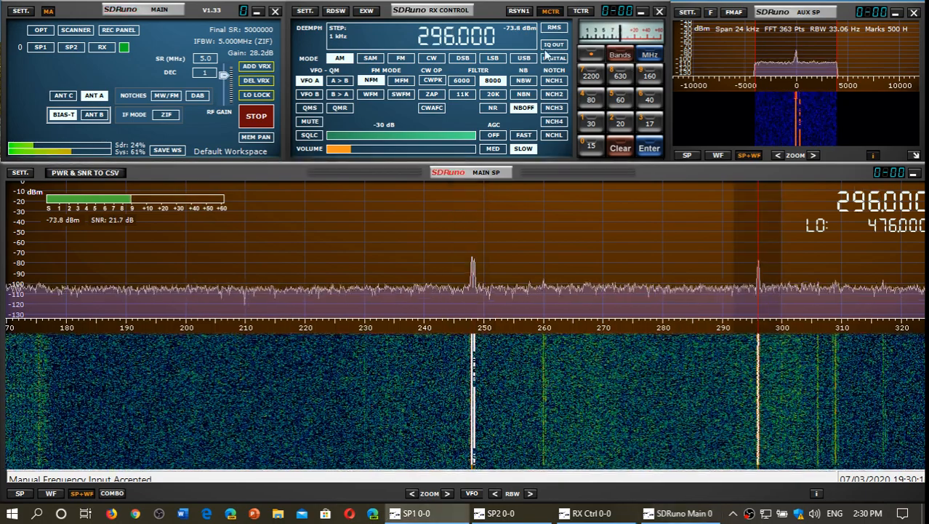
Demodulate the 295 kHz beacon in USB, then compare it on antenna B.
{"action": "left_click", "coordinate": [523, 58]}
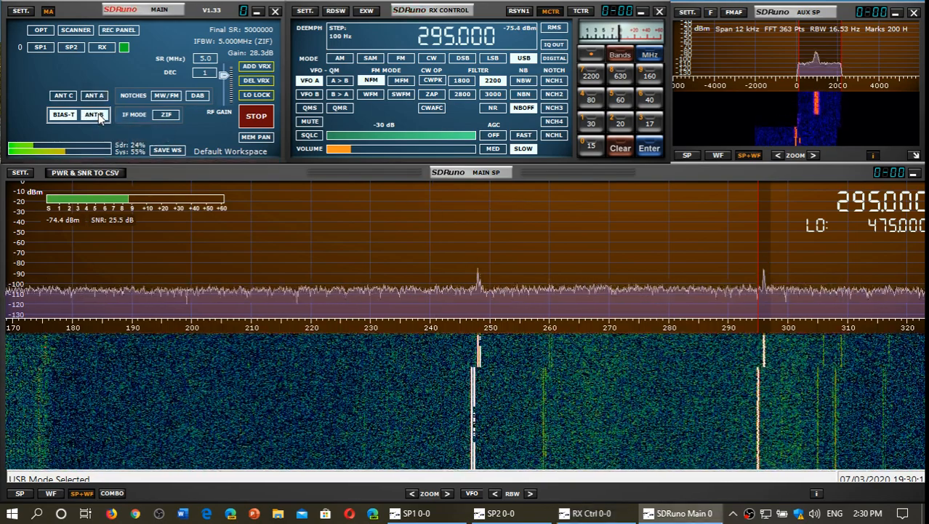
{"action": "left_click", "coordinate": [93, 113]}
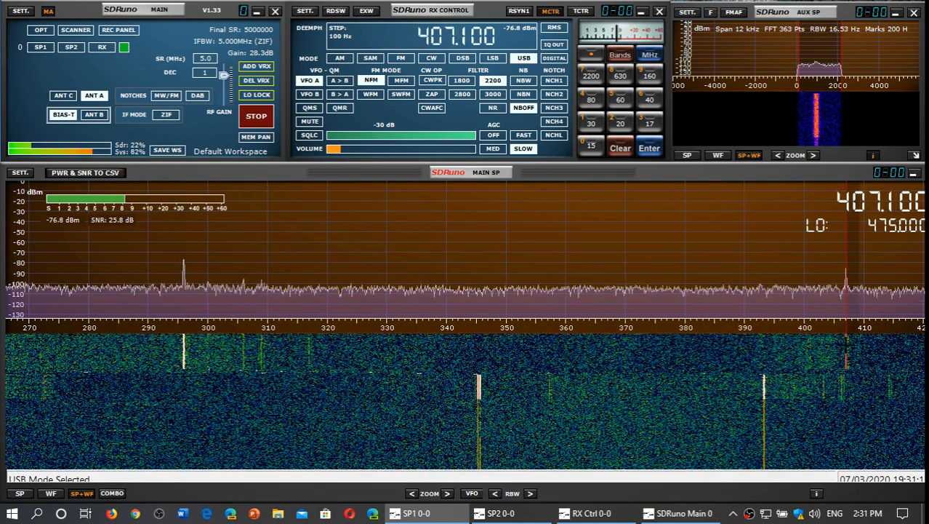
Compare the 407.1 kHz beacon on the other antenna and return to AM mode.
{"action": "left_click", "coordinate": [341, 58]}
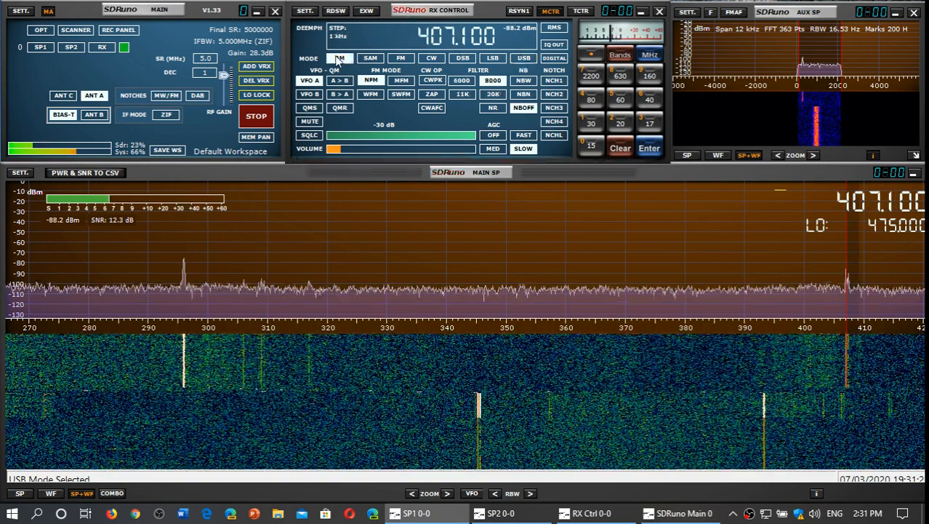
{"action": "left_click", "coordinate": [338, 58]}
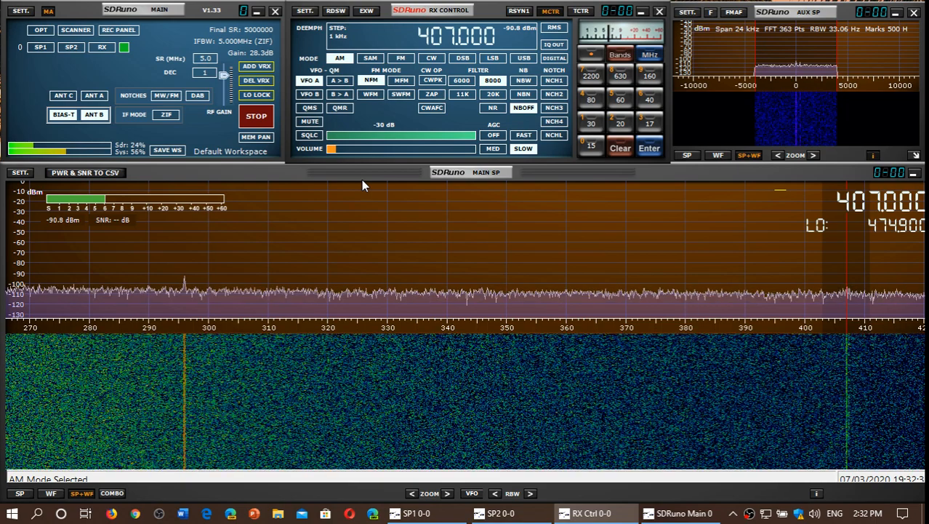
{"action": "mouse_move", "coordinate": [128, 102]}
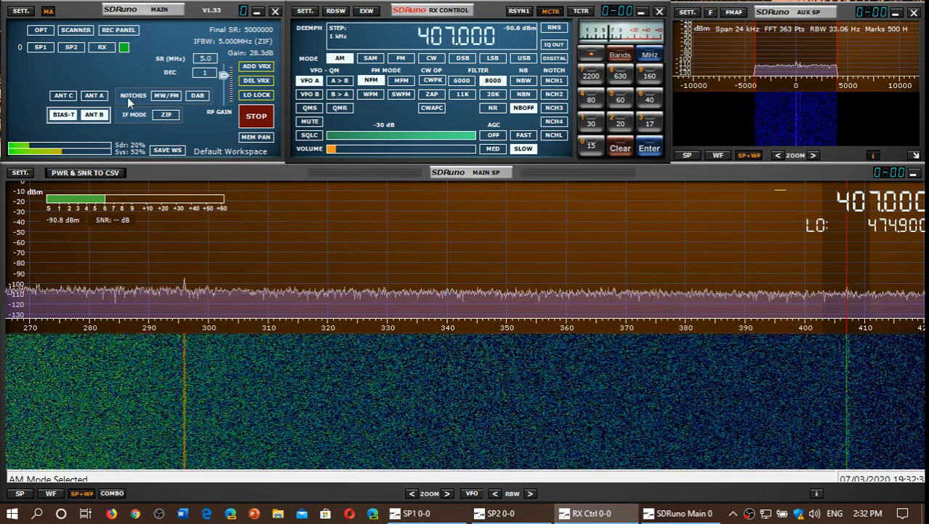